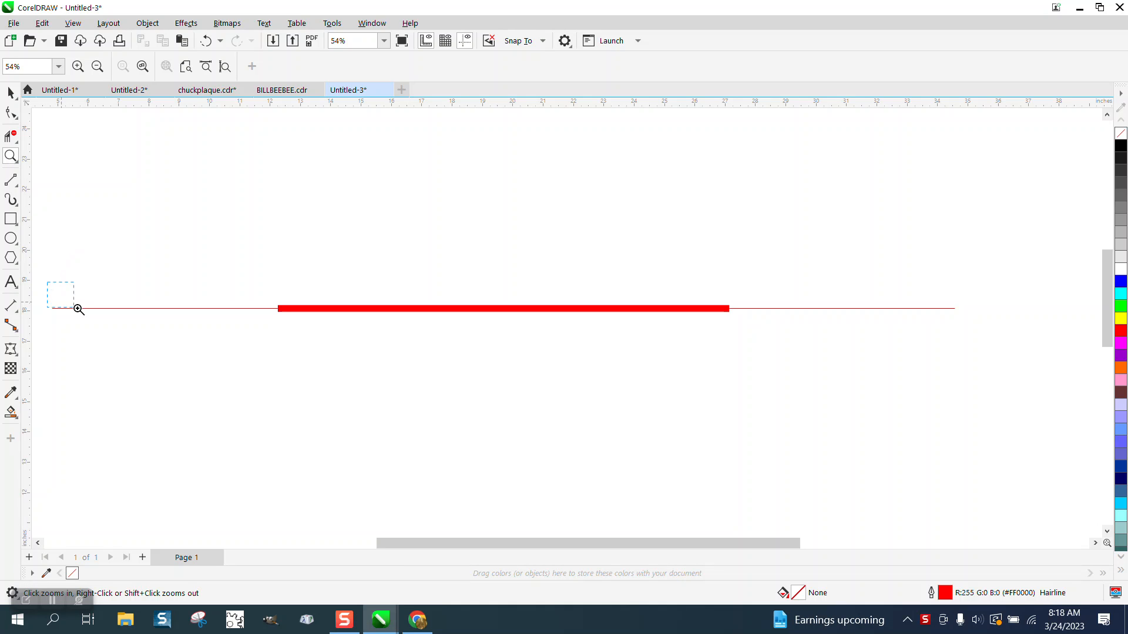
Step: Zoom in and draw a long horizontal line above the red example with an 8 pt outline
click(77, 310)
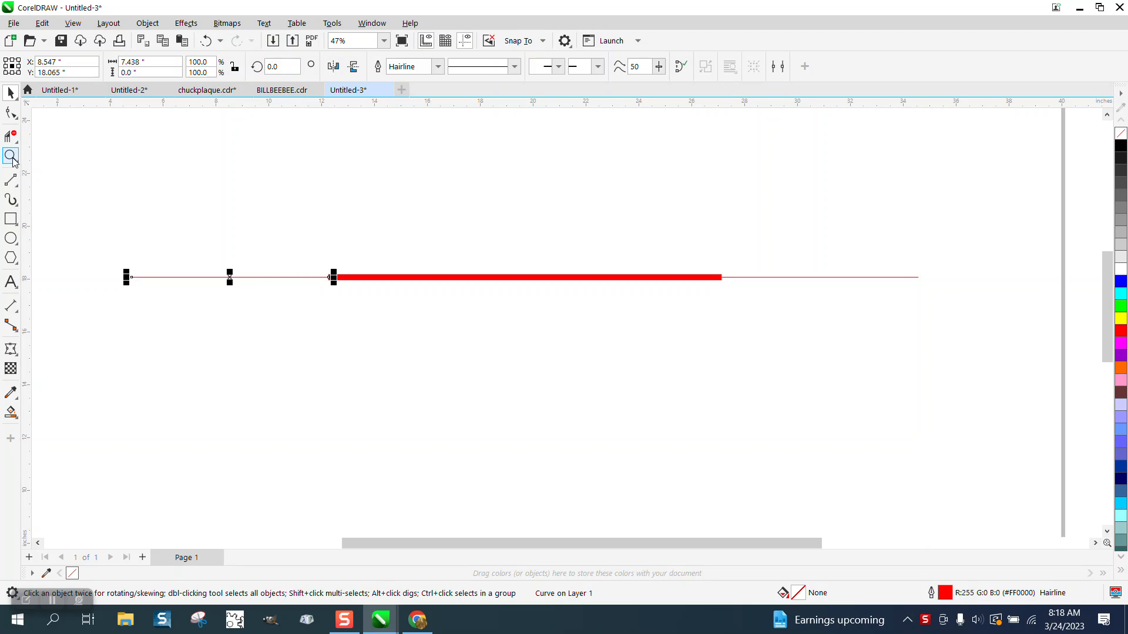
click(11, 156)
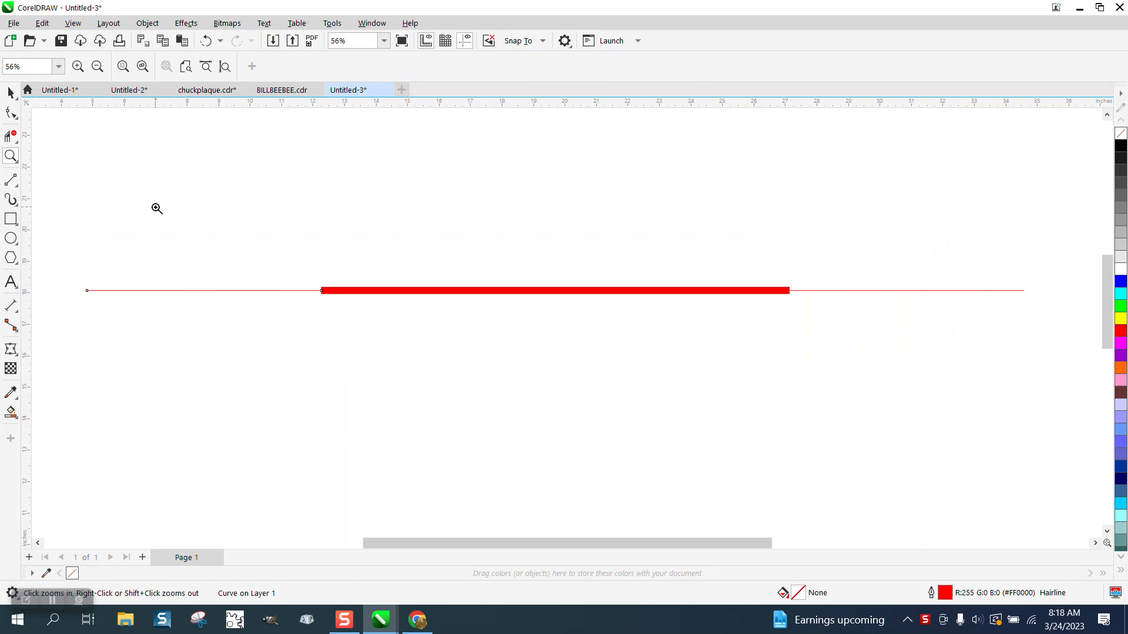
mouse_move(910, 300)
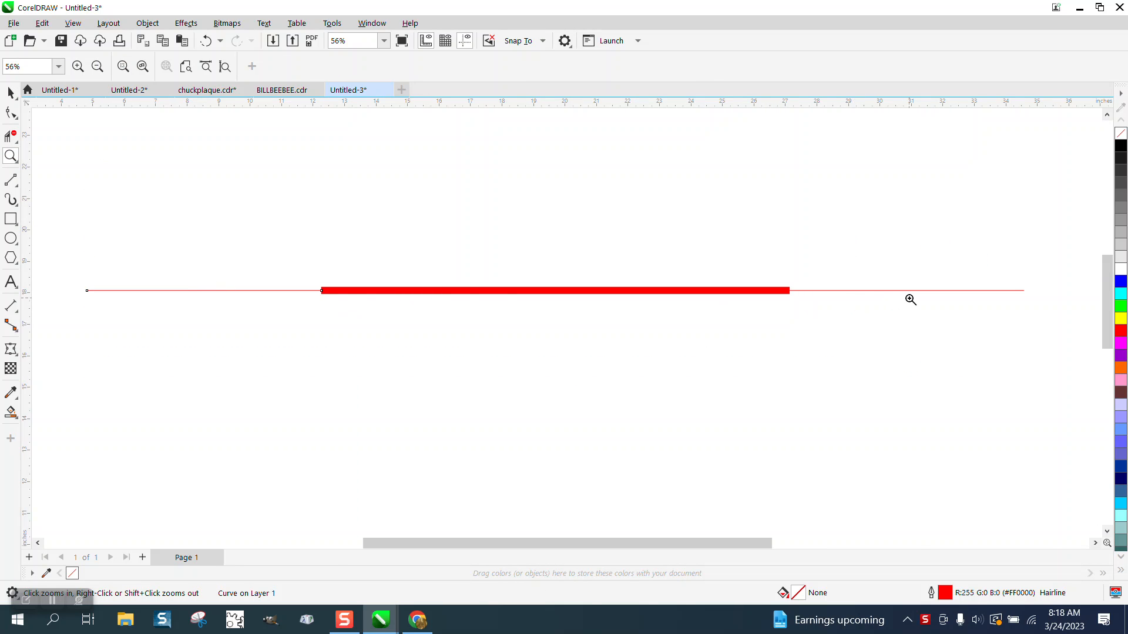
click(12, 180)
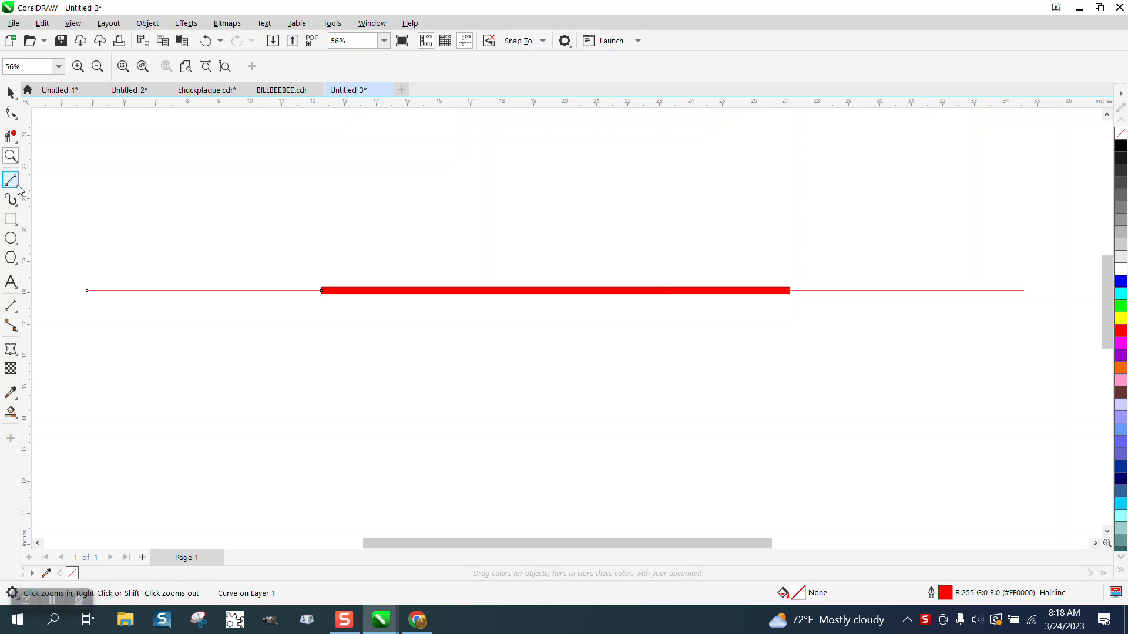
click(11, 179)
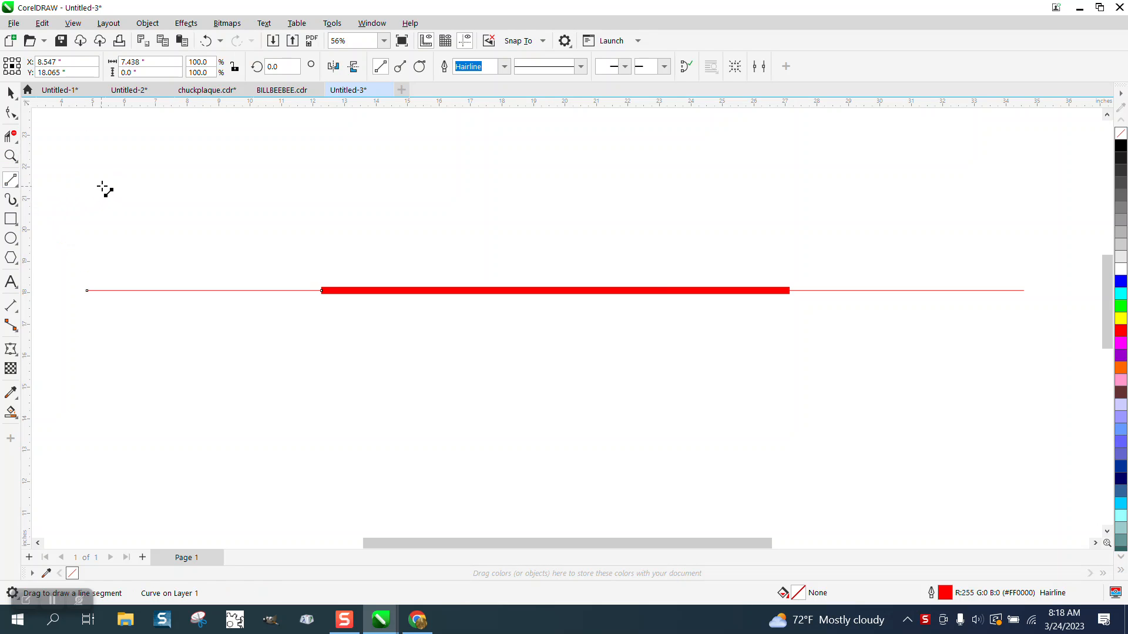
drag(105, 152, 877, 153)
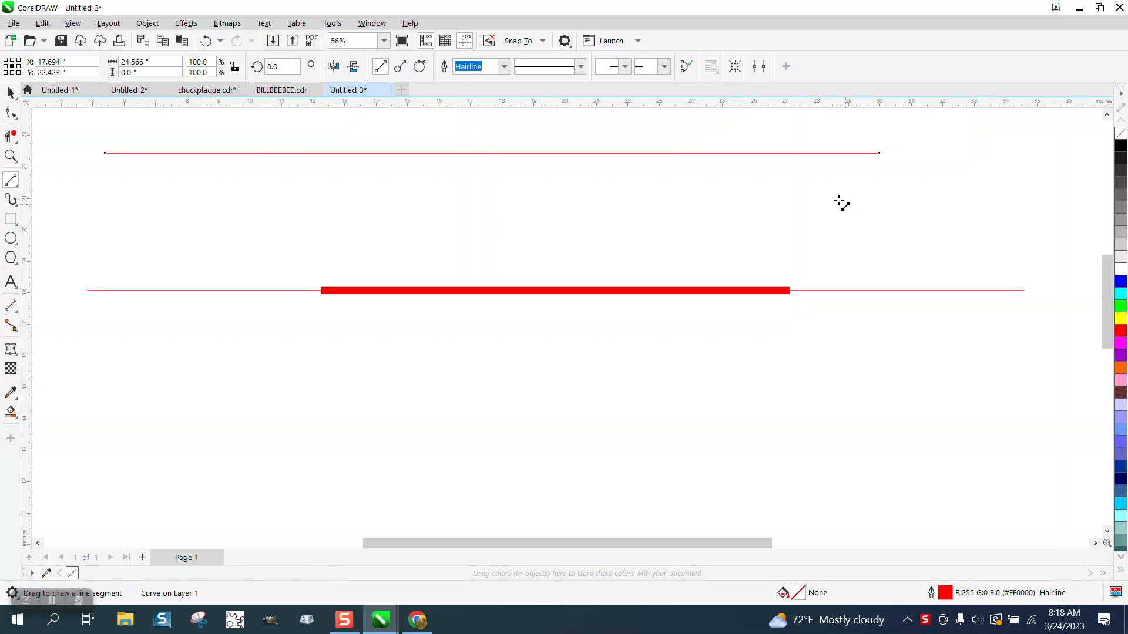
click(504, 66)
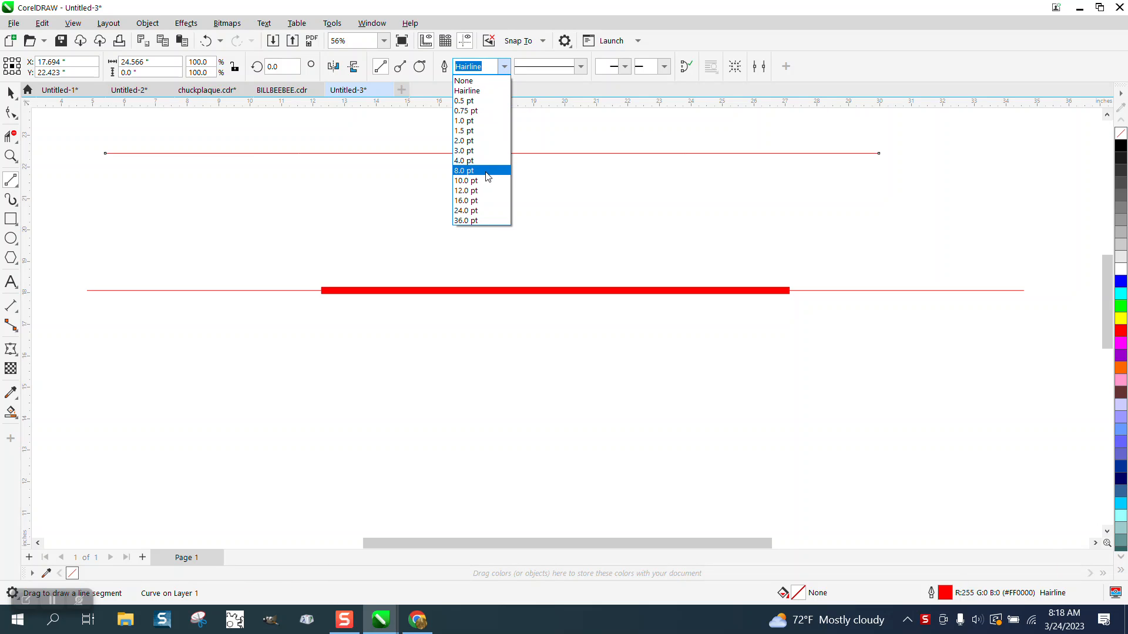
click(464, 170)
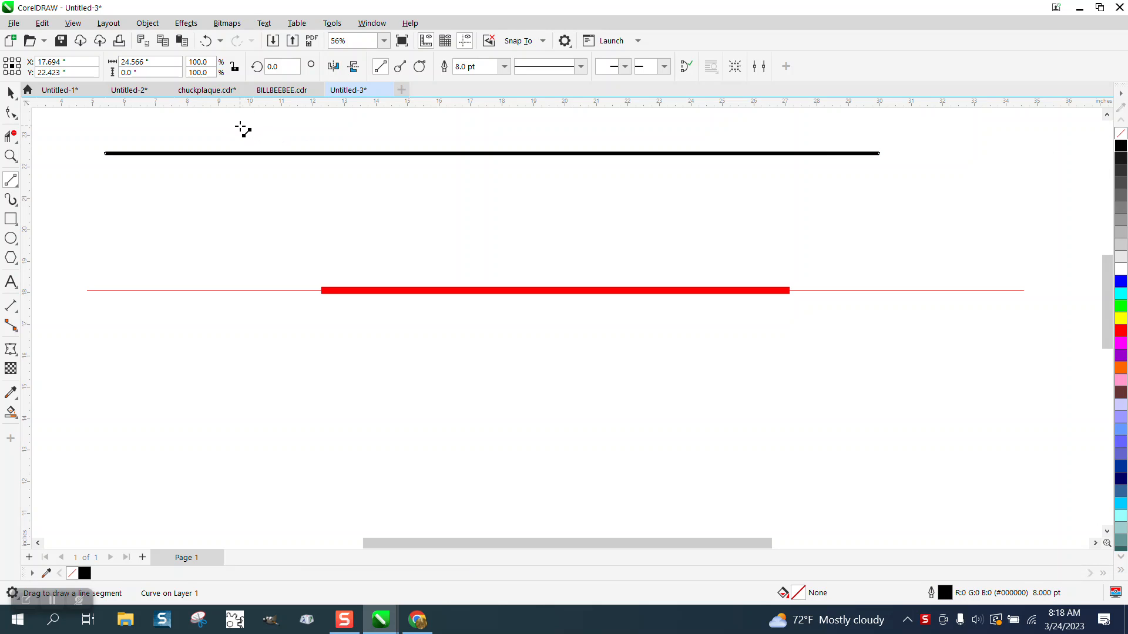
Step: Use the Shape tool to add three evenly spaced nodes, giving the black line five nodes
click(10, 113)
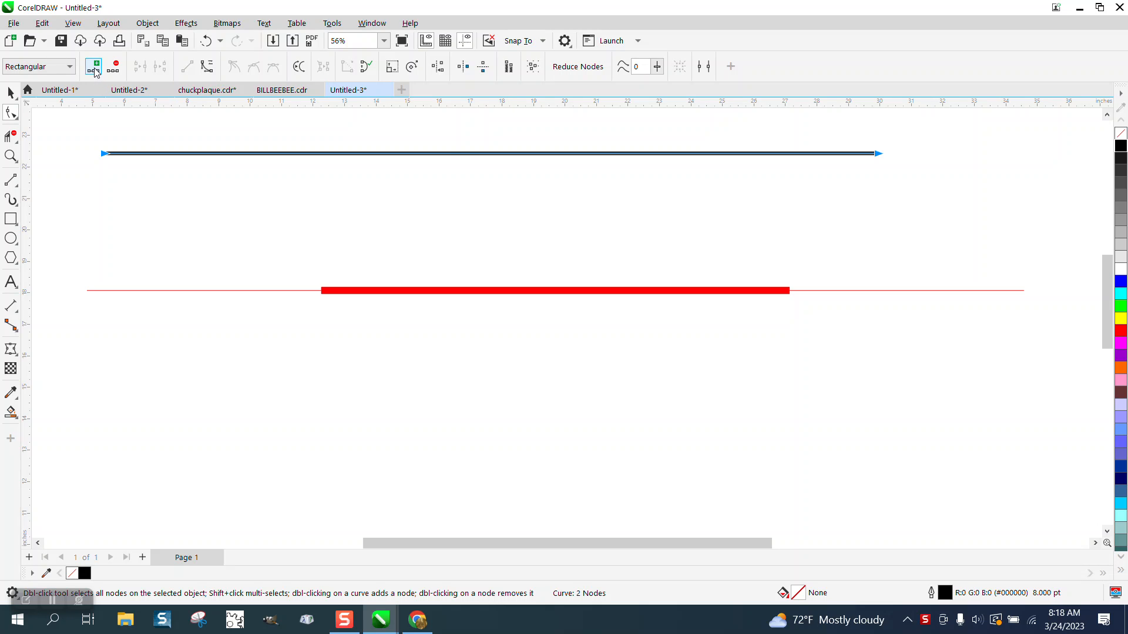
click(94, 66)
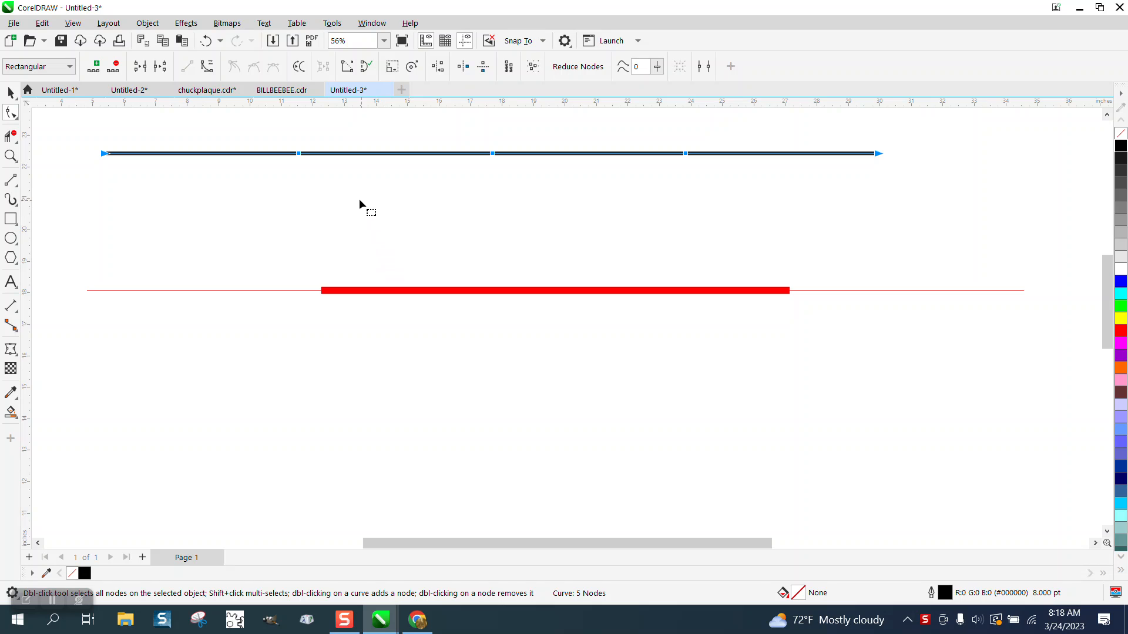
click(10, 157)
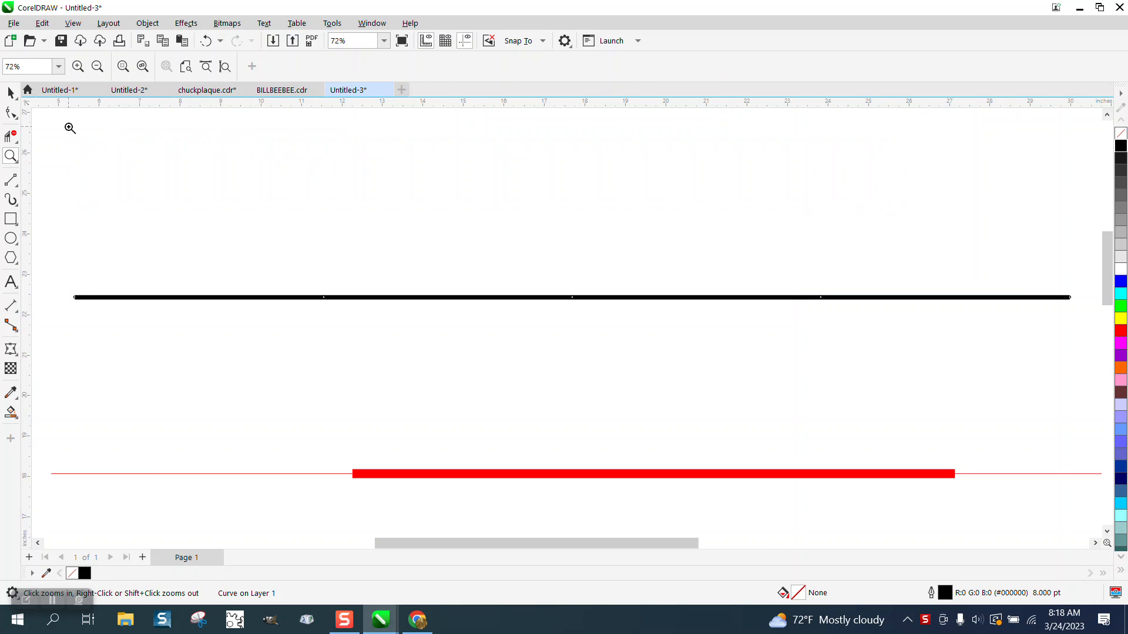
Step: Try breaking the black line with the Shape tool, then undo the accidental shift of the middle piece
click(10, 112)
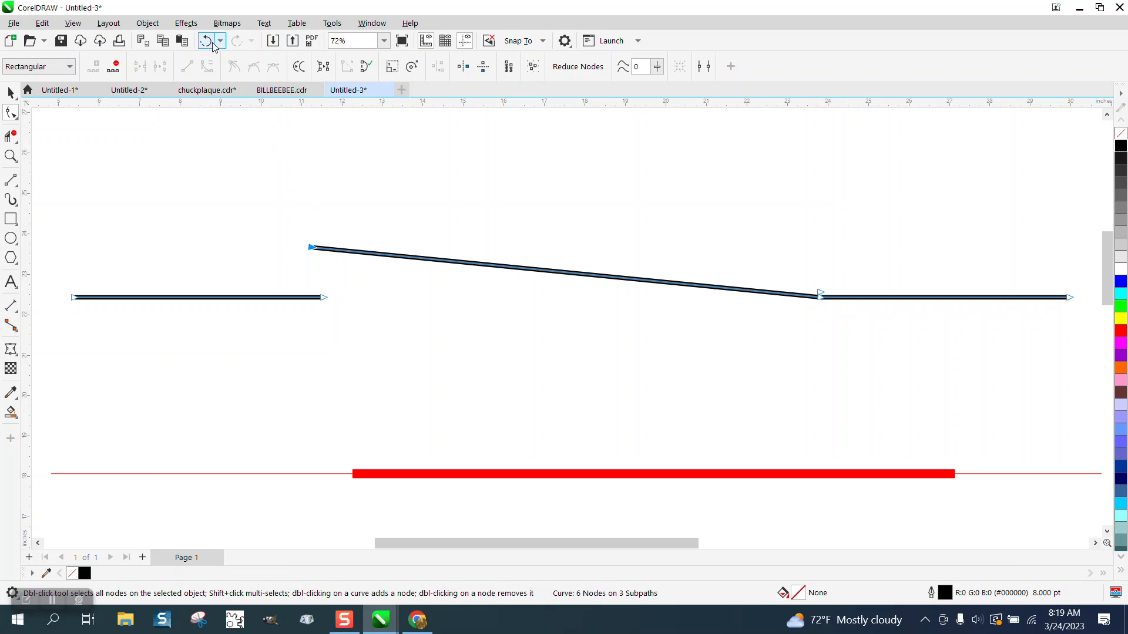
click(206, 41)
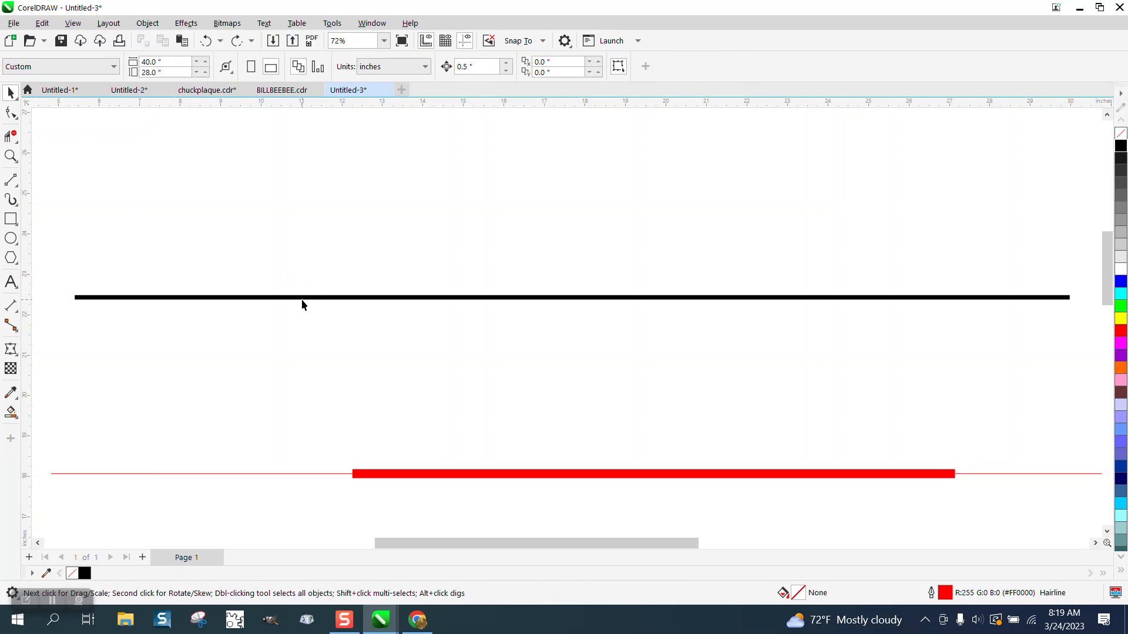
Step: Marquee-select all nodes on the black line and Break Curve Apart into three separate pieces
click(11, 113)
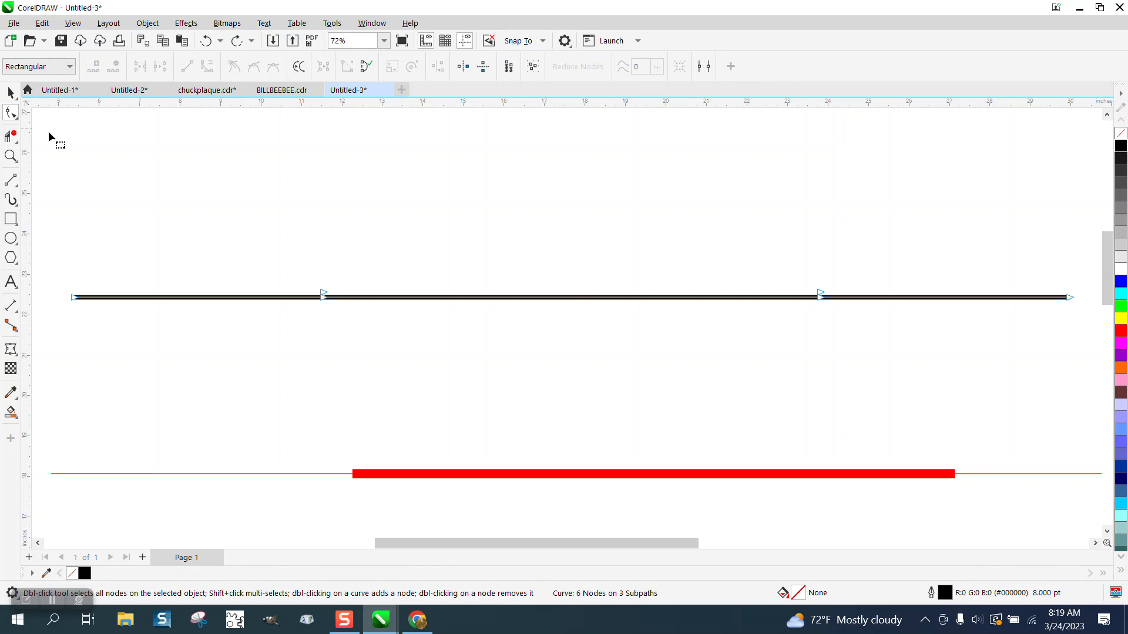
mouse_move(65, 252)
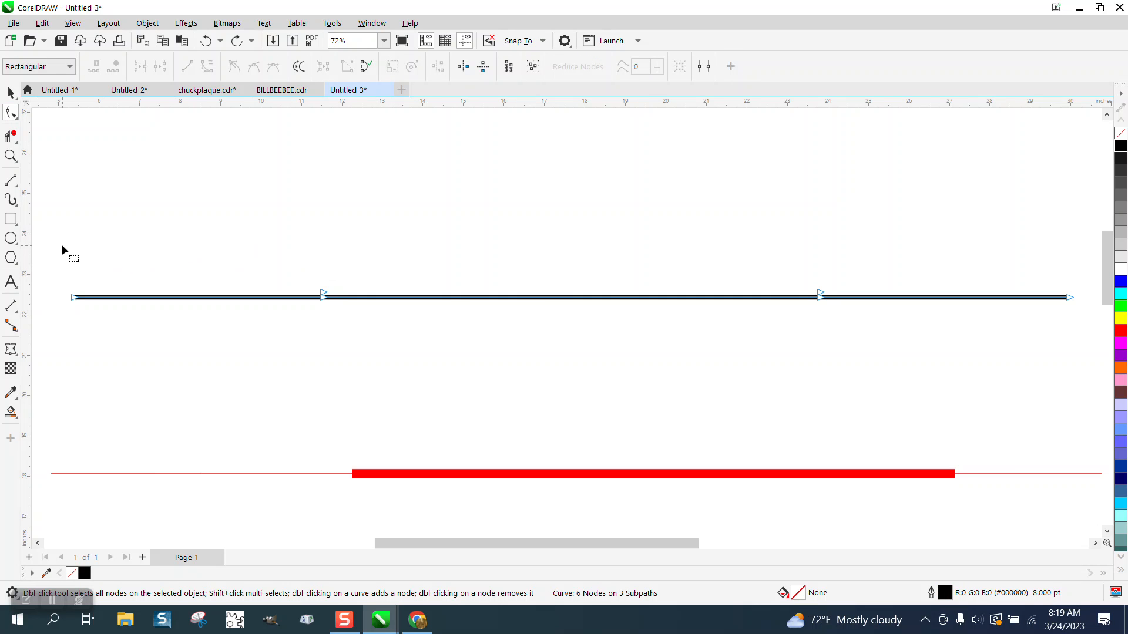
drag(64, 250, 1093, 363)
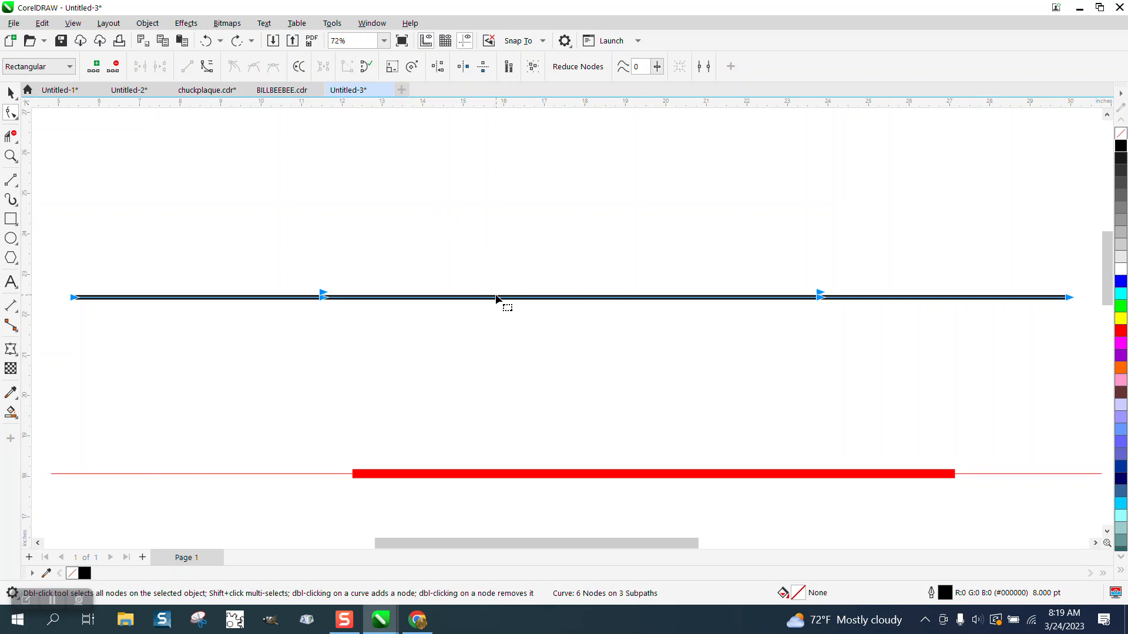
right_click(507, 306)
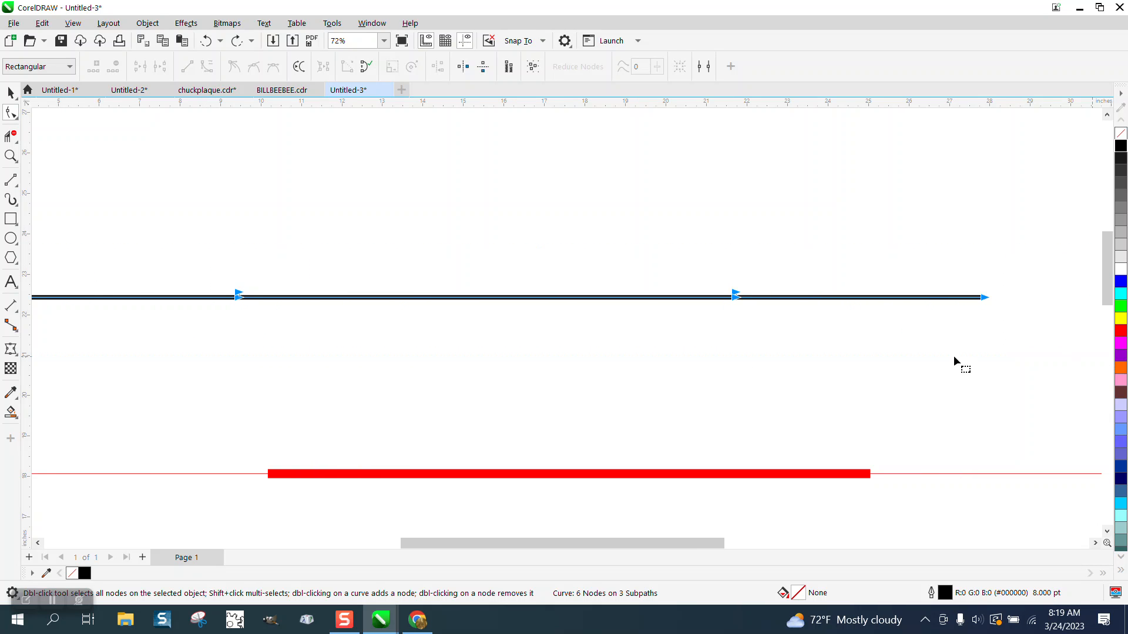
right_click(733, 295)
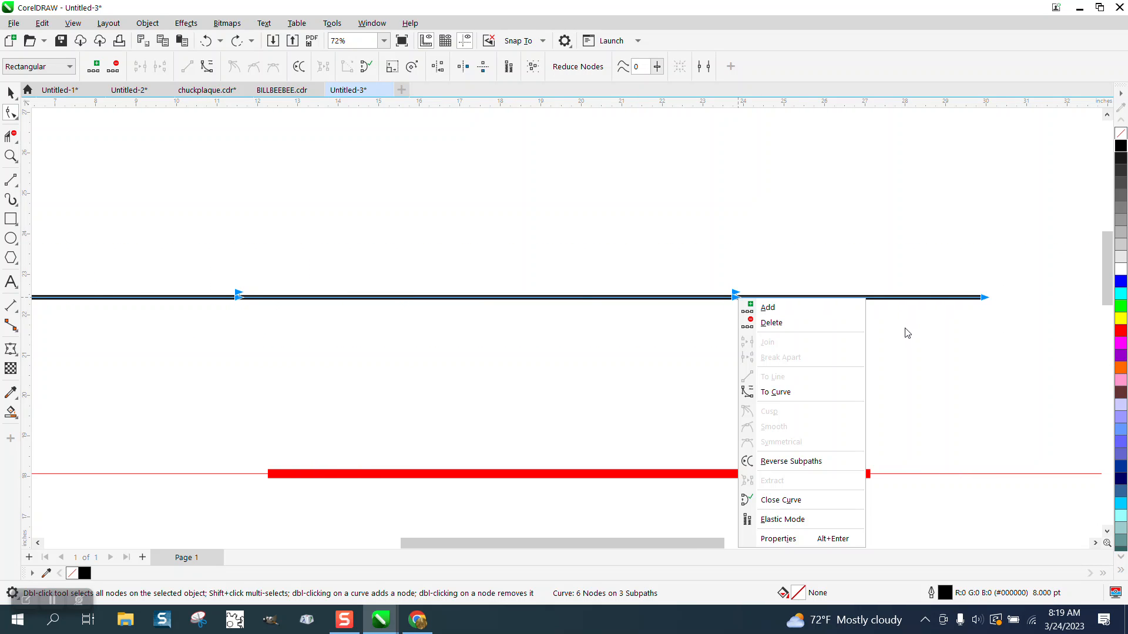
click(146, 23)
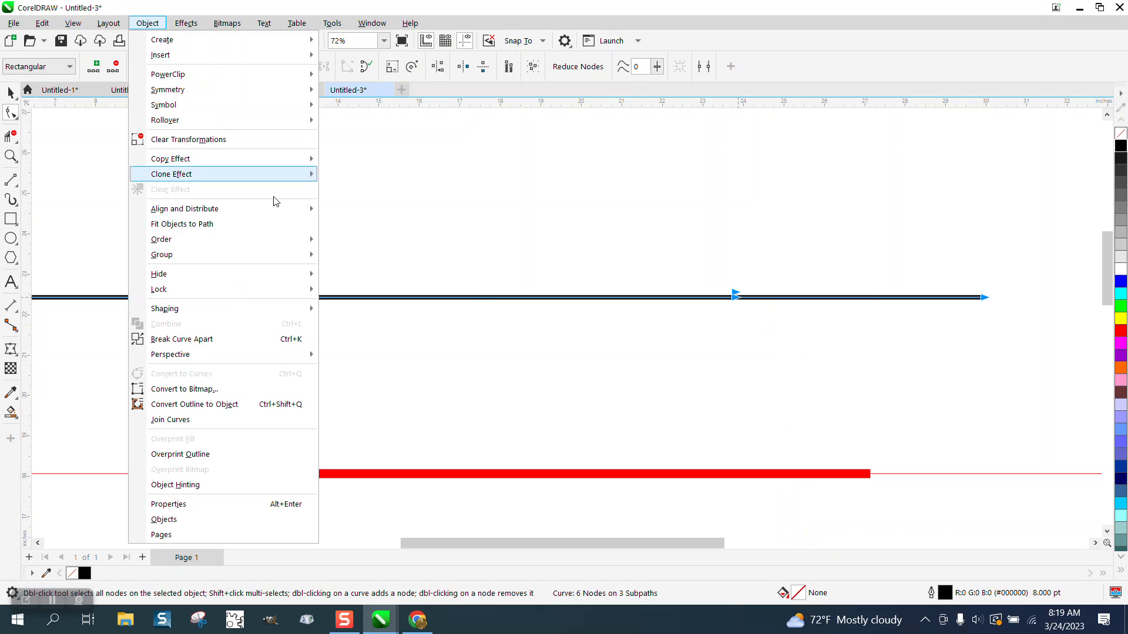
mouse_move(212, 339)
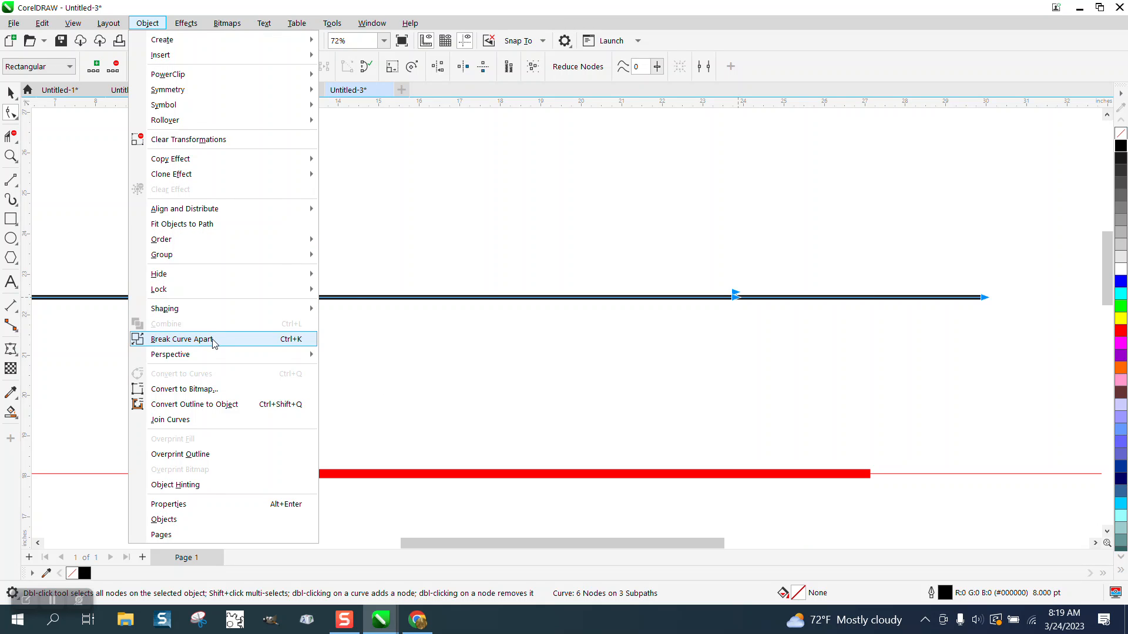
click(181, 339)
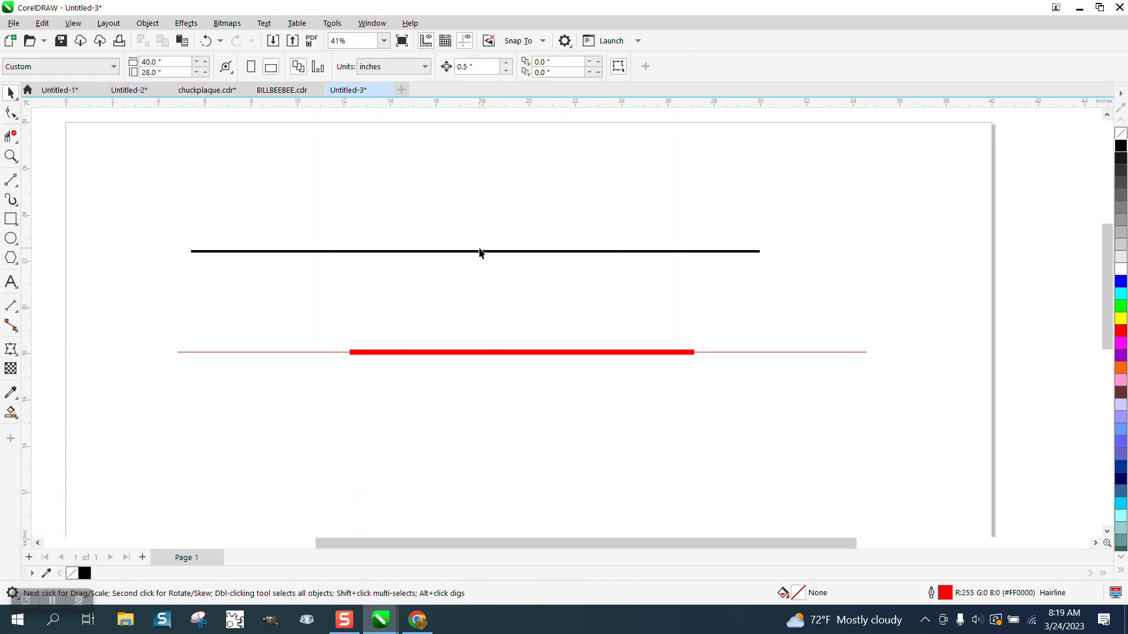
Step: Select the middle piece and undo its accidental downward move, leaving it 8 pt thick
click(474, 251)
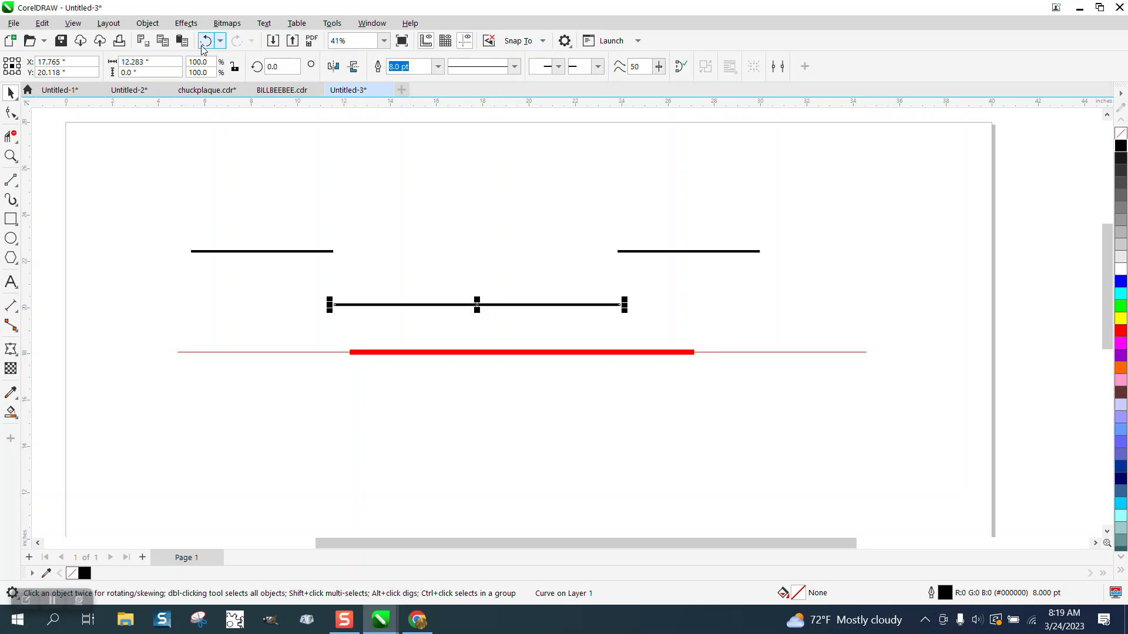
click(437, 66)
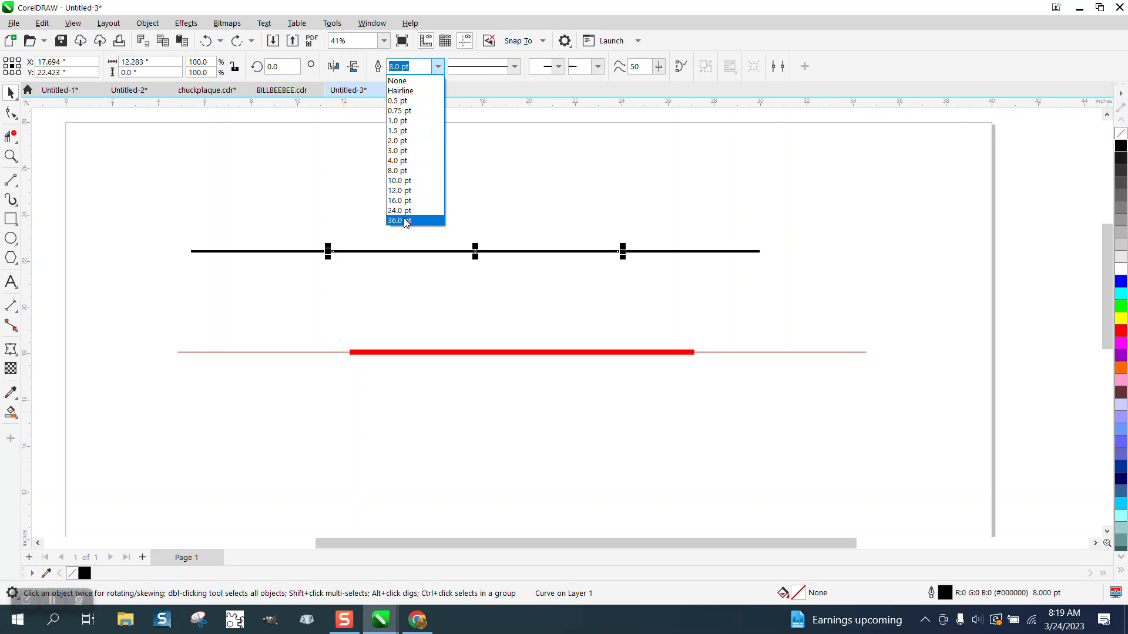